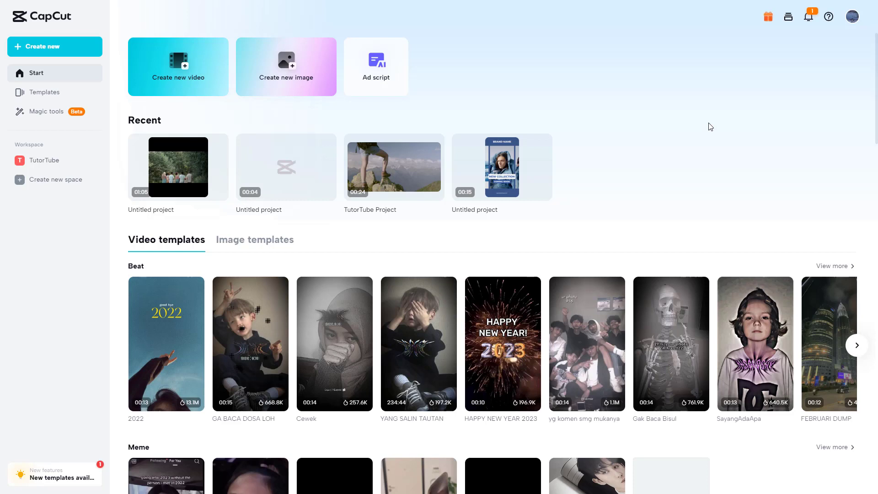
mouse_move(631, 162)
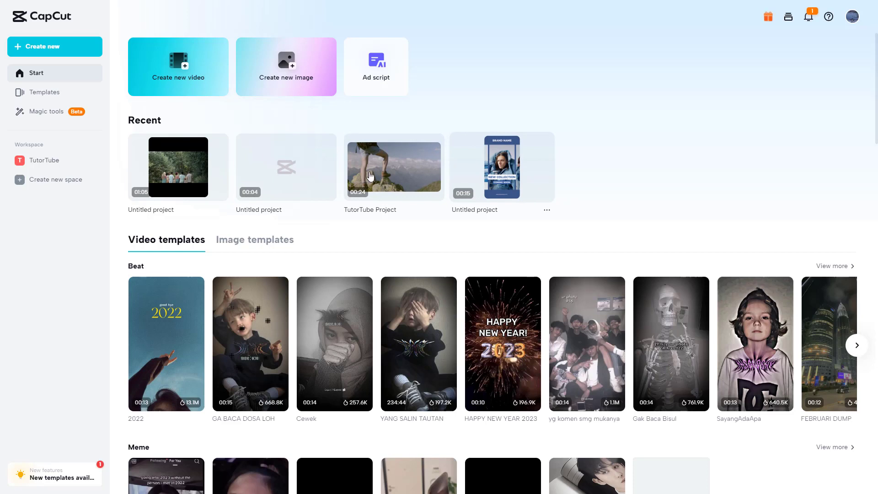
- Select TutorTube in the Workspace sidebar to view its projects and materials
click(44, 160)
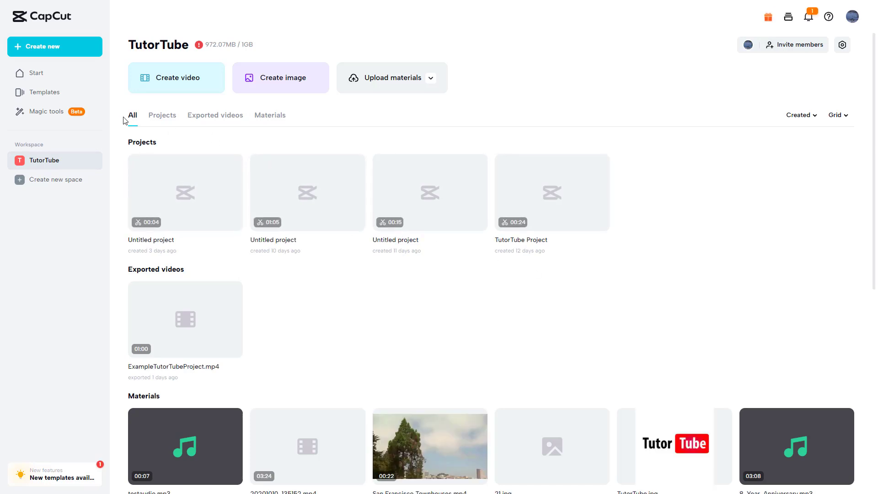
click(162, 114)
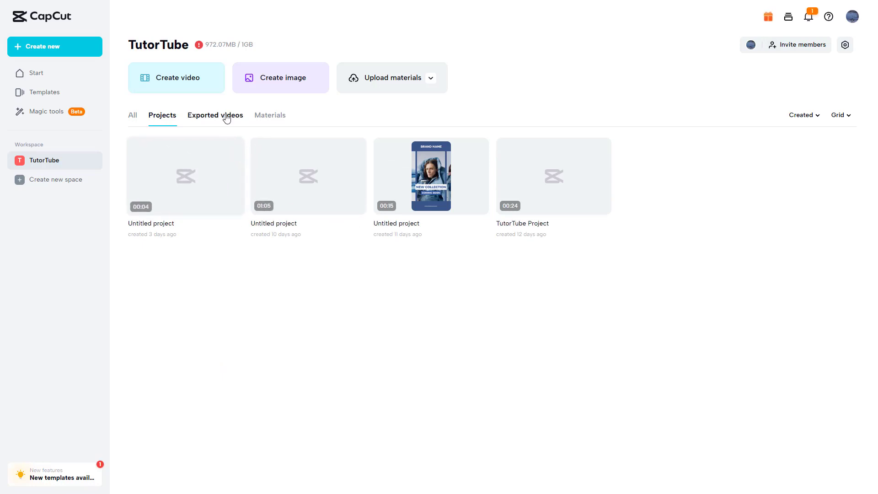
click(215, 114)
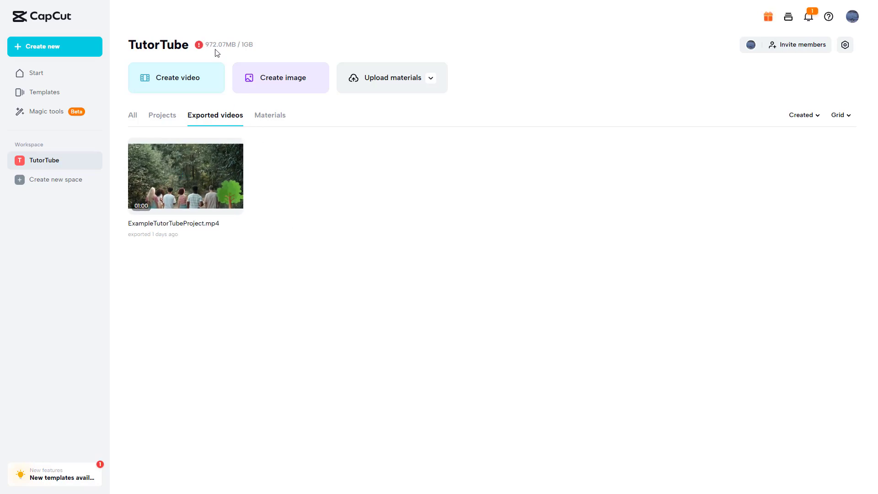
mouse_move(280, 77)
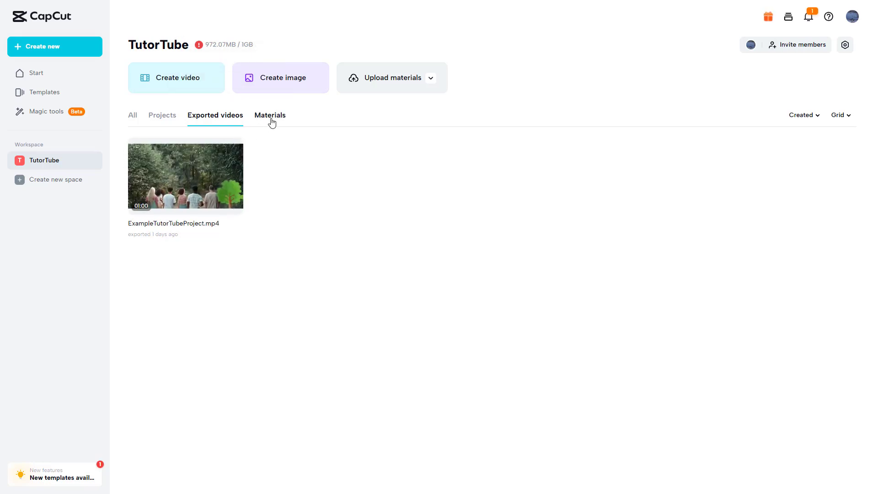
click(269, 114)
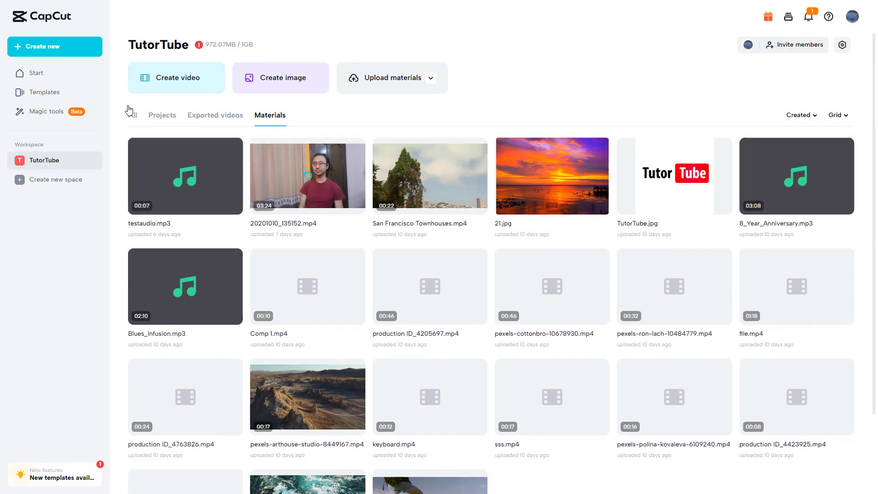
click(132, 115)
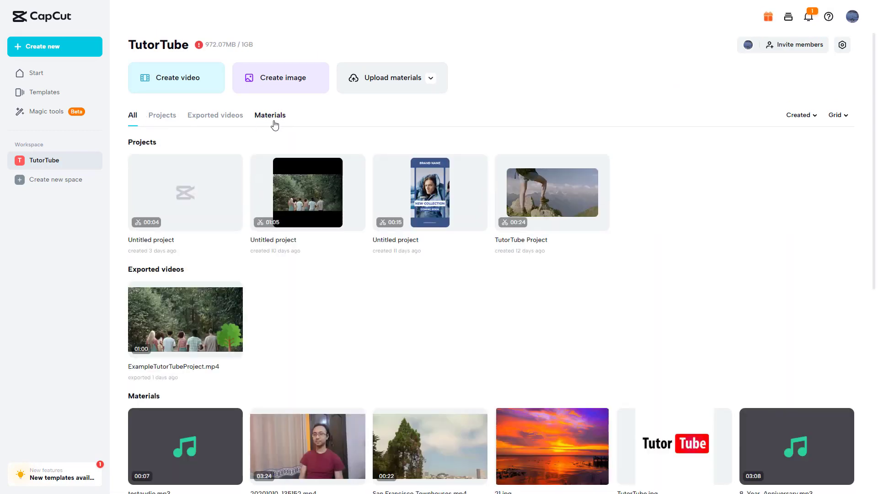
click(270, 115)
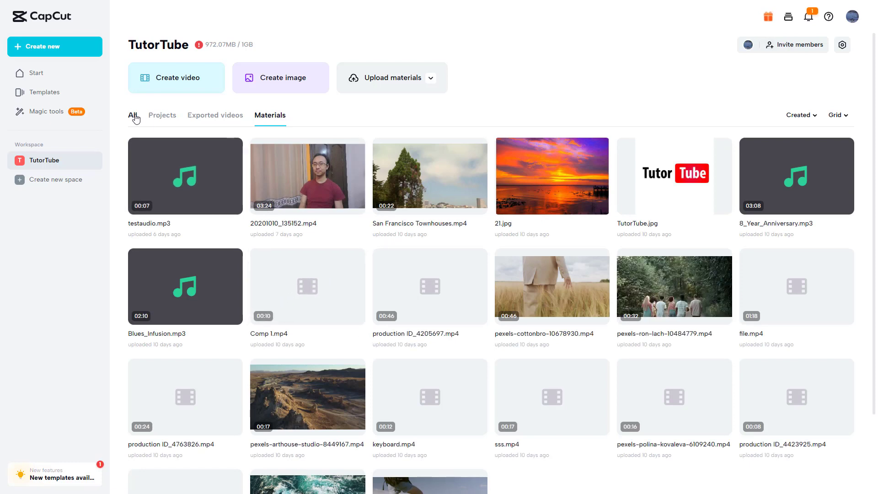
click(133, 115)
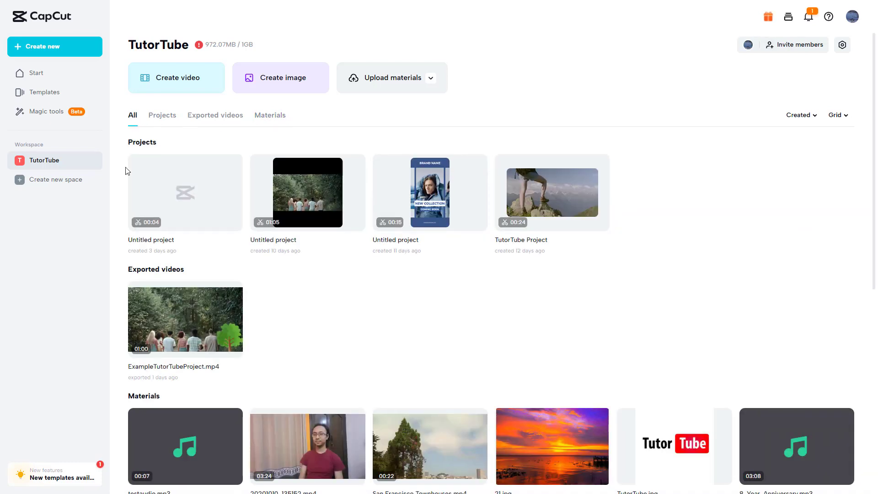
mouse_move(55, 179)
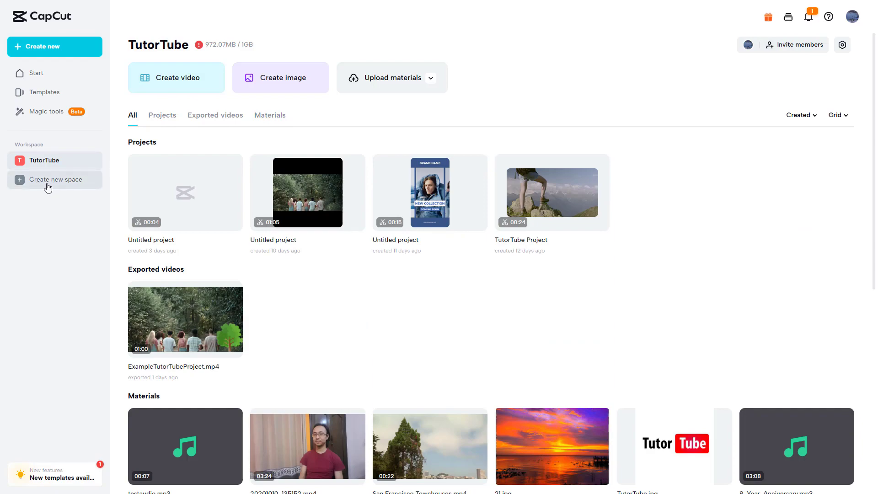
- Add a new space, rename it '2nd Workspace for Creativity', and submit it
click(55, 180)
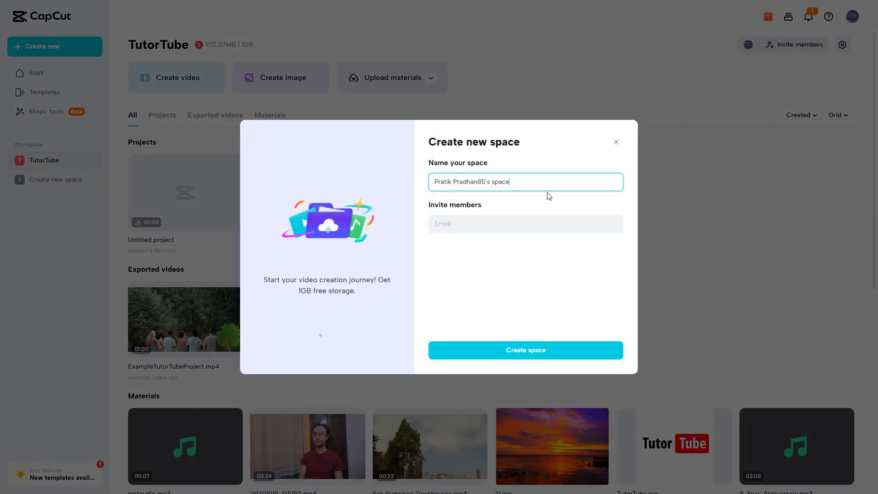
double_click(441, 182)
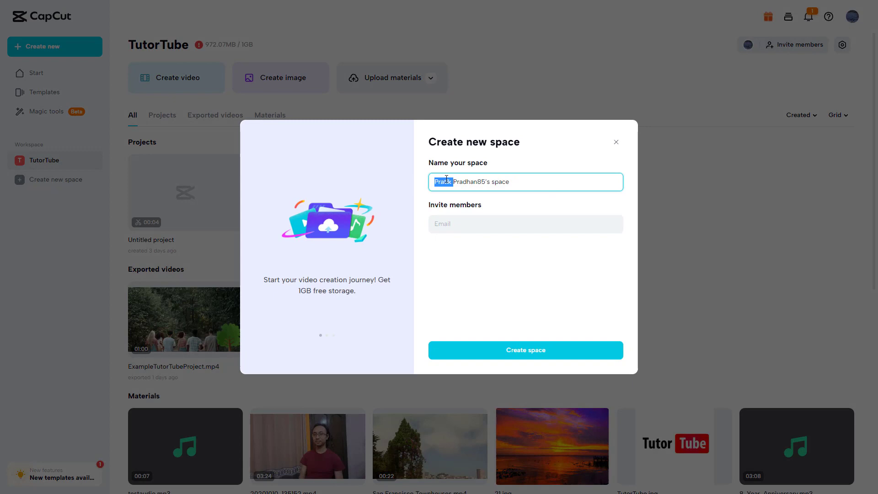
text(@ne Workspace)
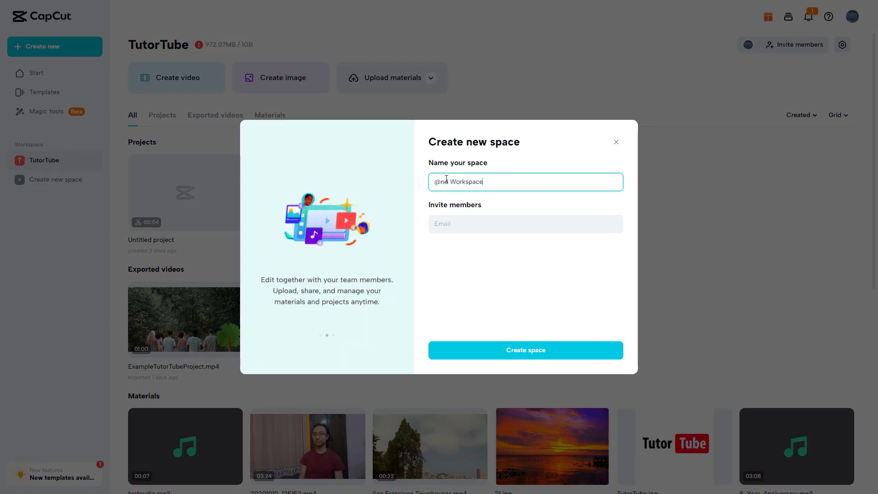
text(for Crea)
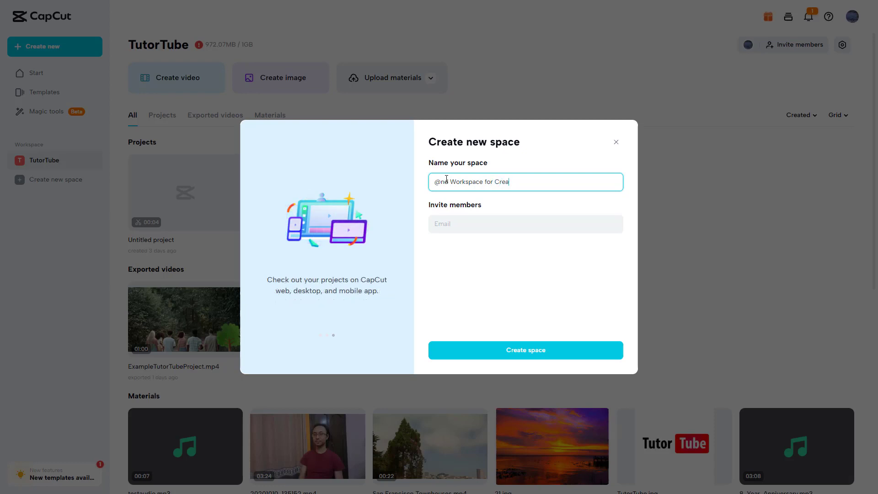
text(tivity)
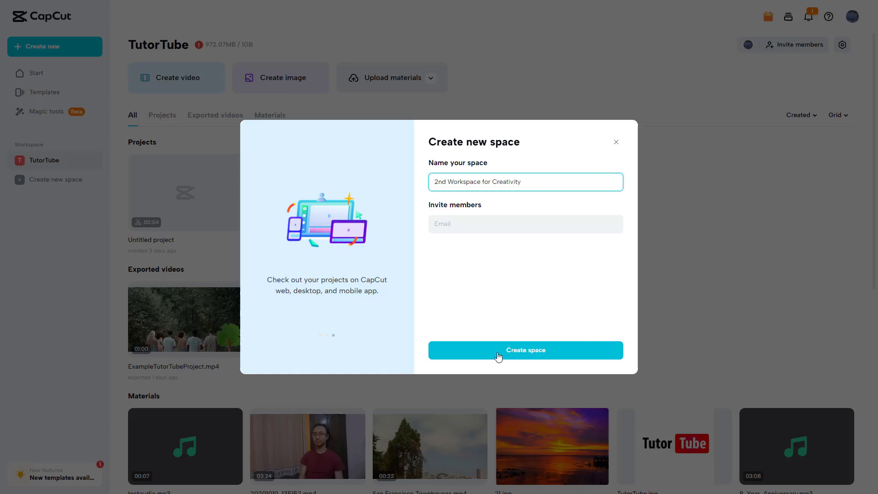
click(524, 350)
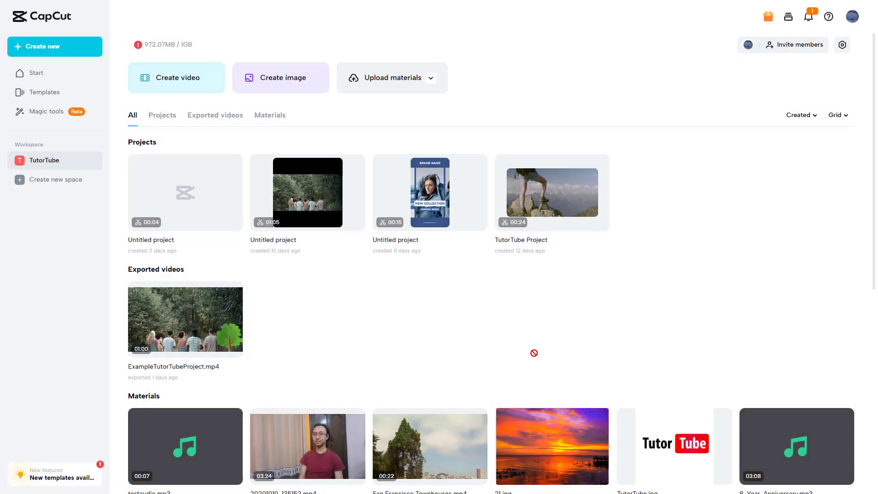
- Open '2nd Workspace for Creativity' and start a blank video project in its editor
click(55, 179)
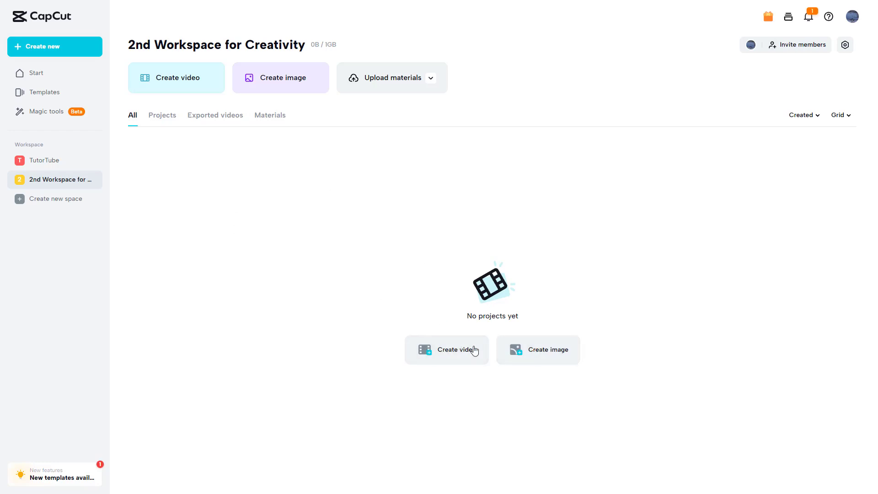
click(446, 350)
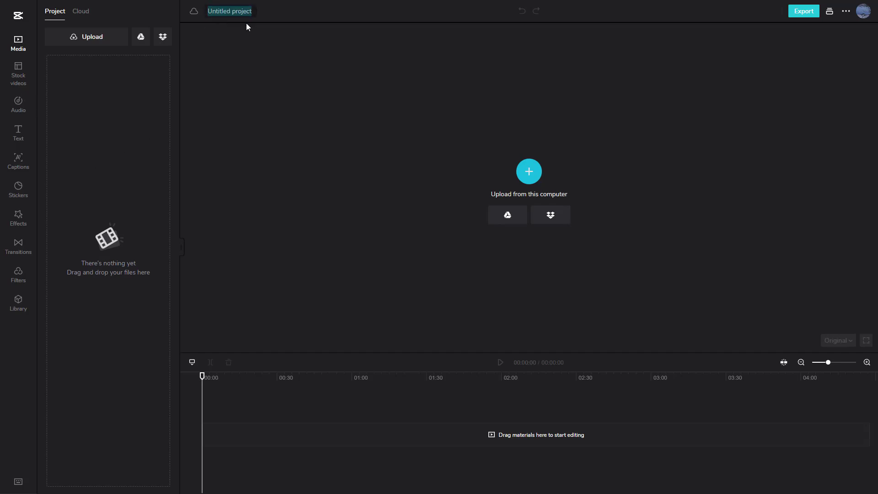
- Browse Cloud media and choose the 2nd Workspace for Creativity as the source
text(Project)
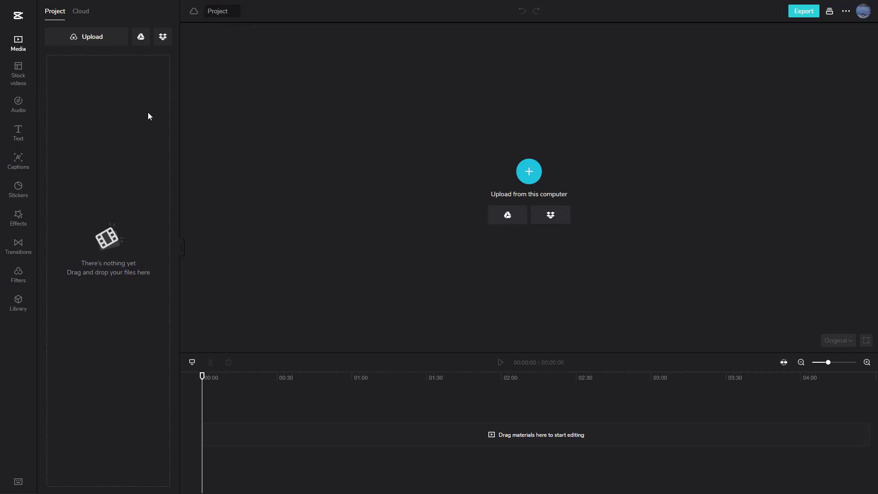
mouse_move(18, 73)
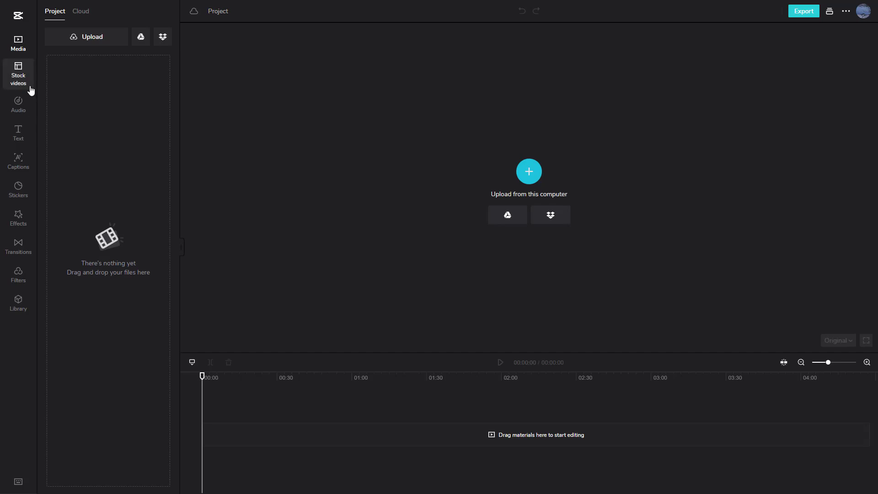
click(18, 75)
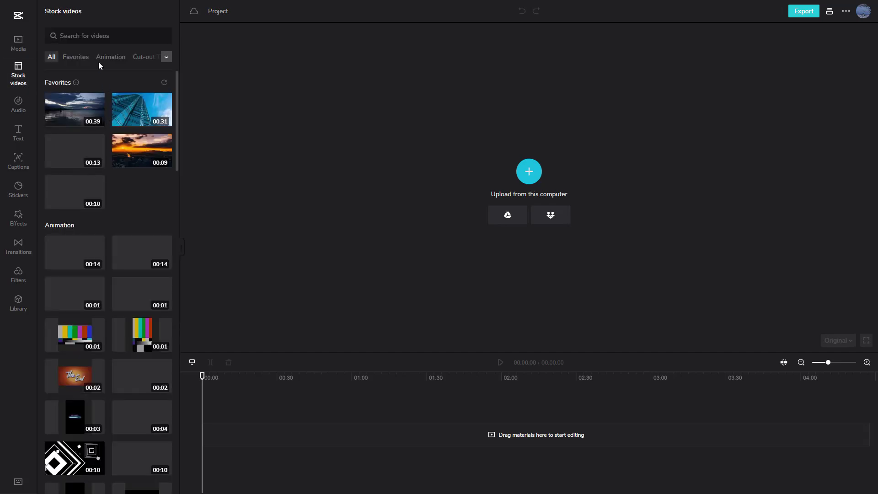
click(18, 44)
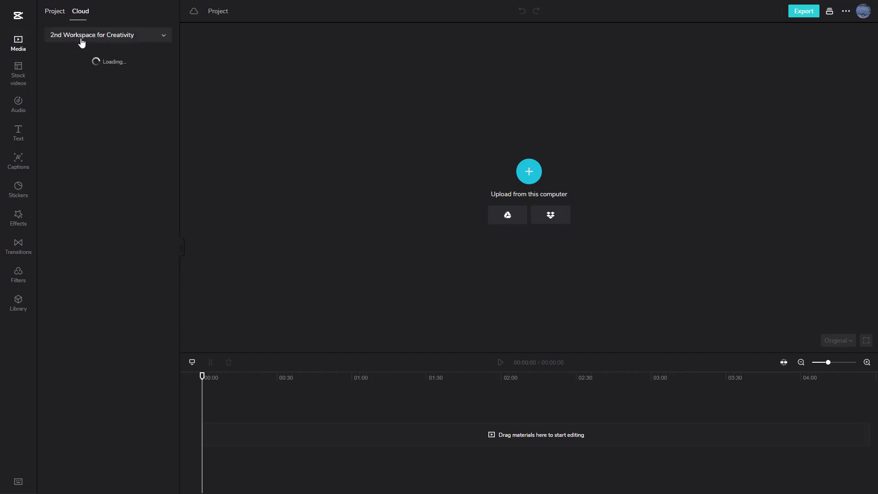
click(54, 10)
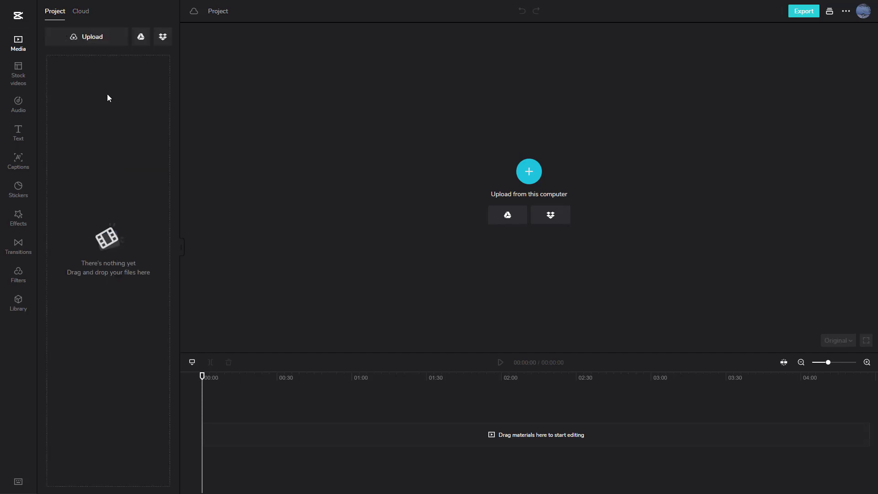
click(80, 11)
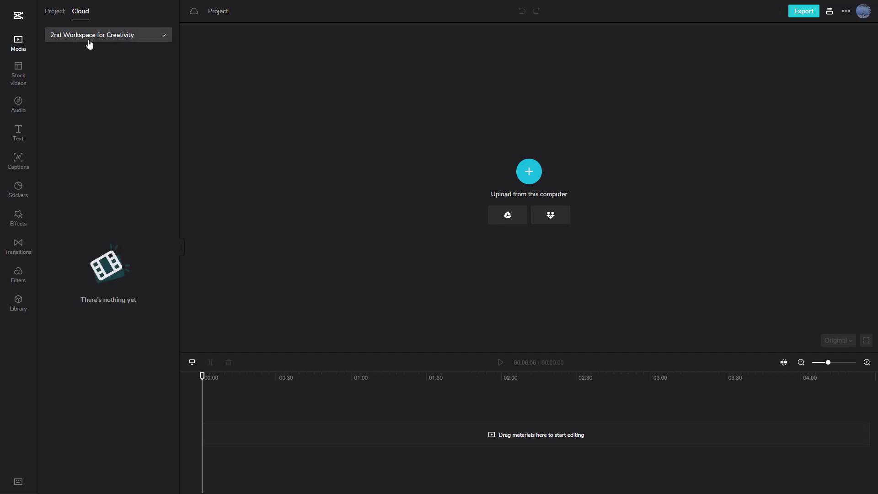
click(106, 35)
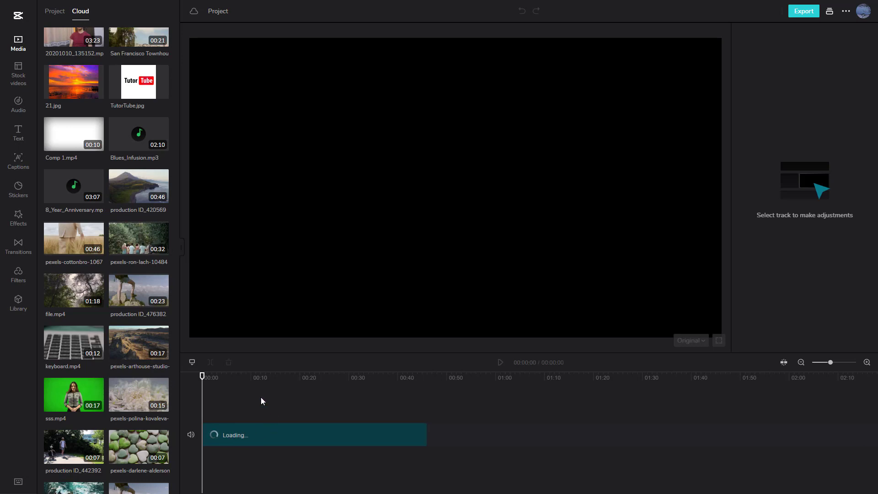
mouse_move(337, 296)
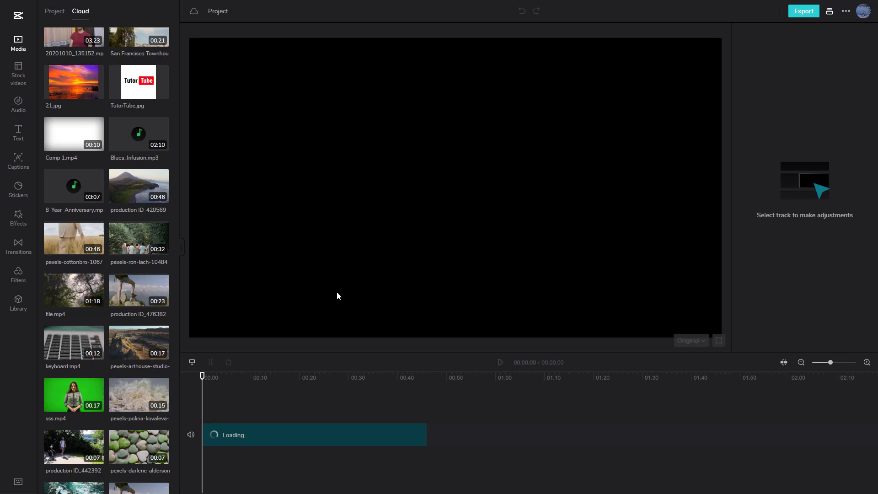
mouse_move(61, 25)
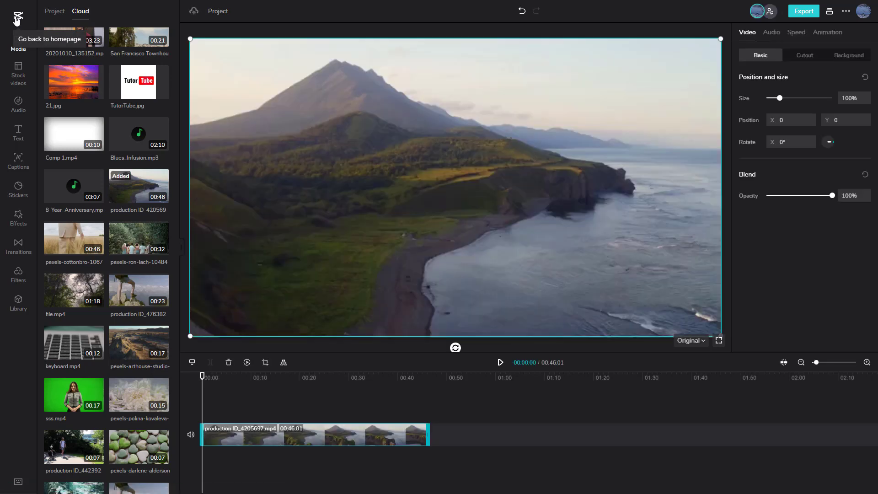
mouse_move(116, 187)
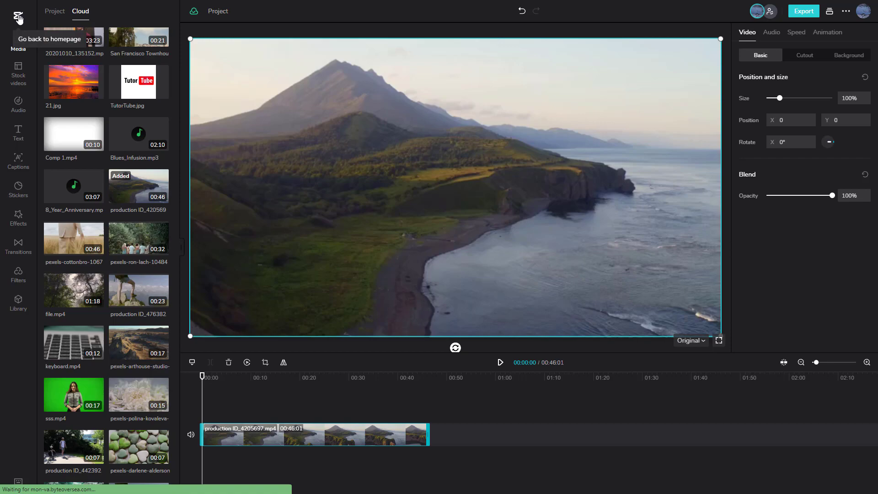
- Return home and open 2nd Workspace for Creativity, now listing the 46-second coastal project
click(17, 18)
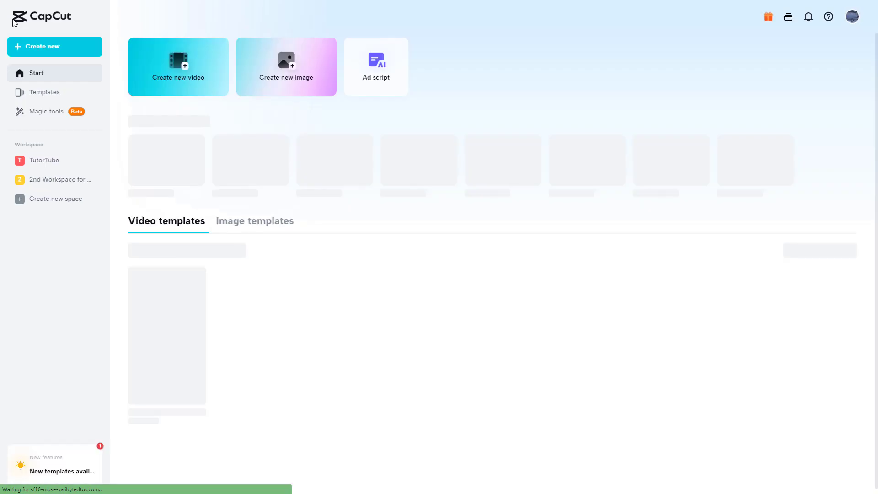
click(58, 180)
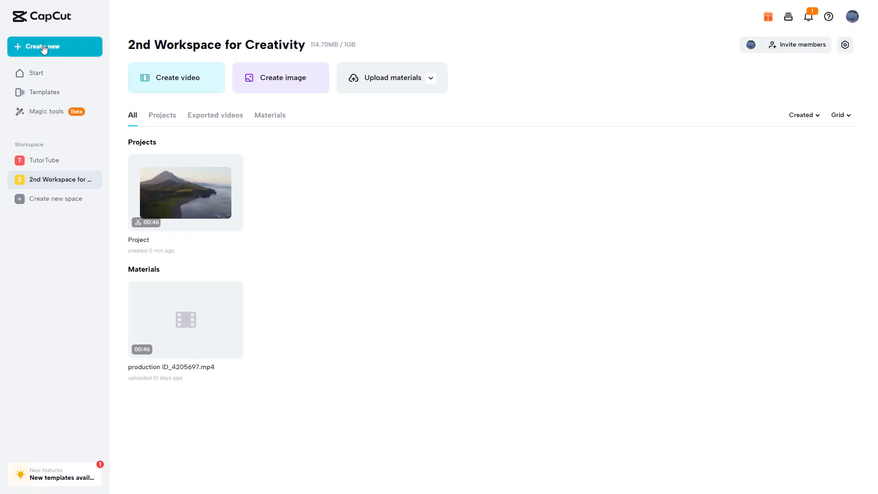
click(54, 47)
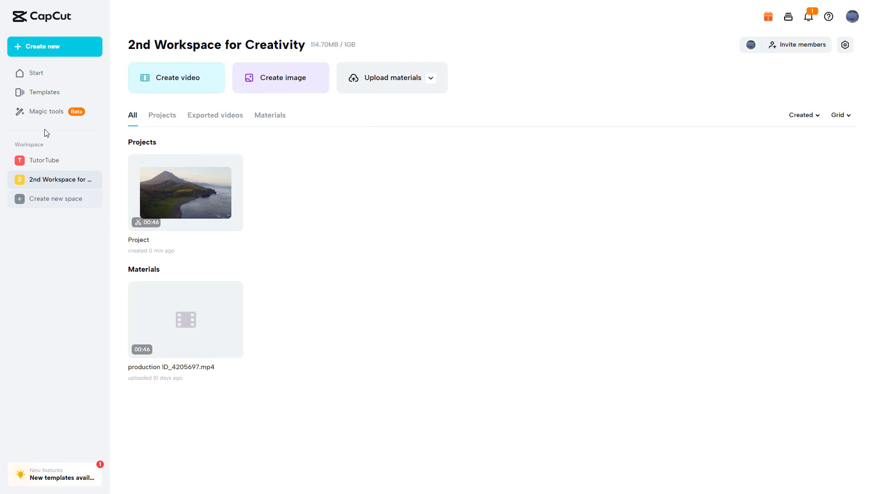
click(43, 46)
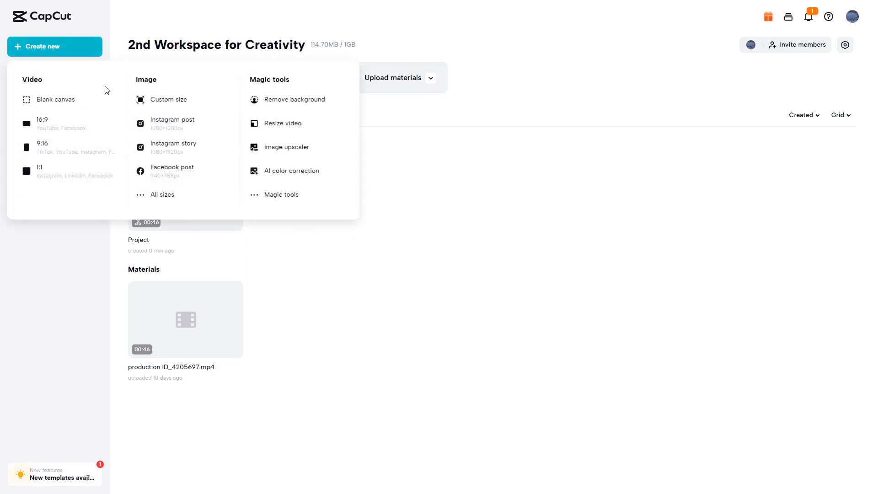
mouse_move(454, 300)
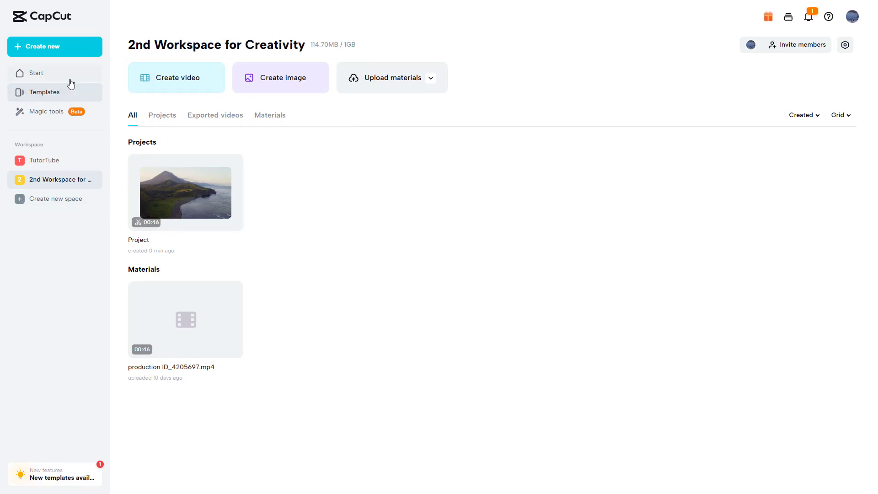
- Pick the blank video option to open an empty untitled project editor
click(176, 77)
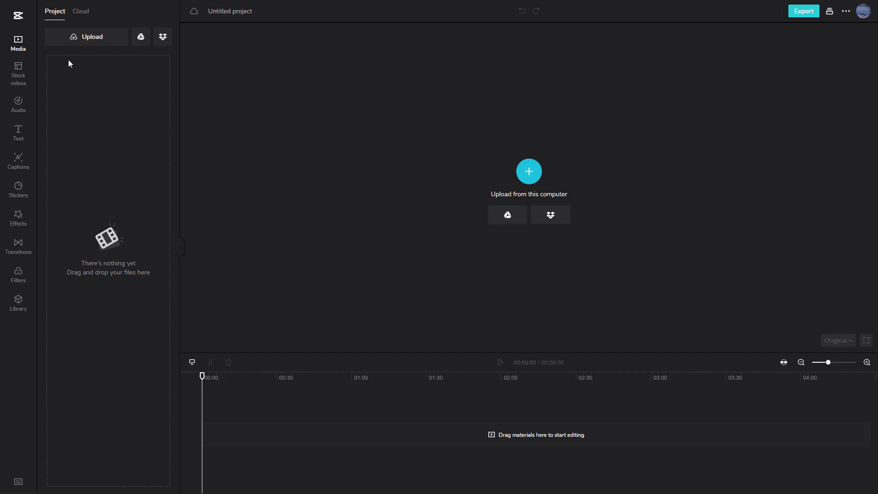
mouse_move(176, 169)
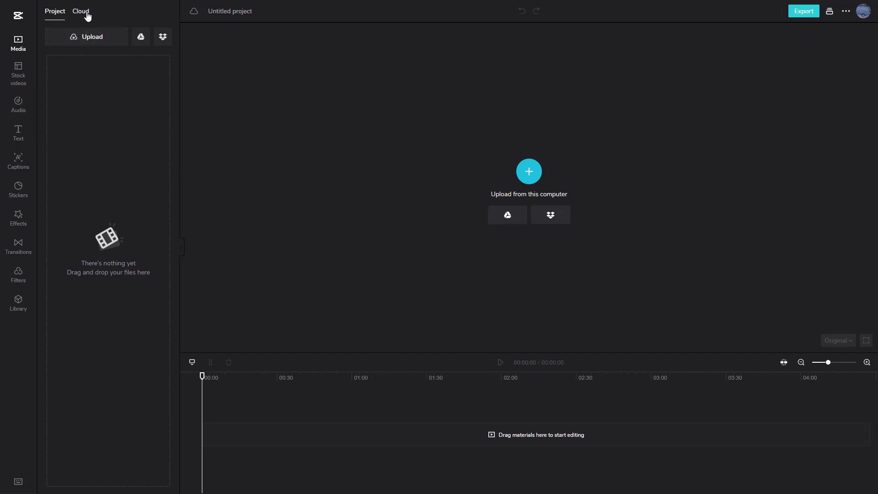
mouse_move(18, 43)
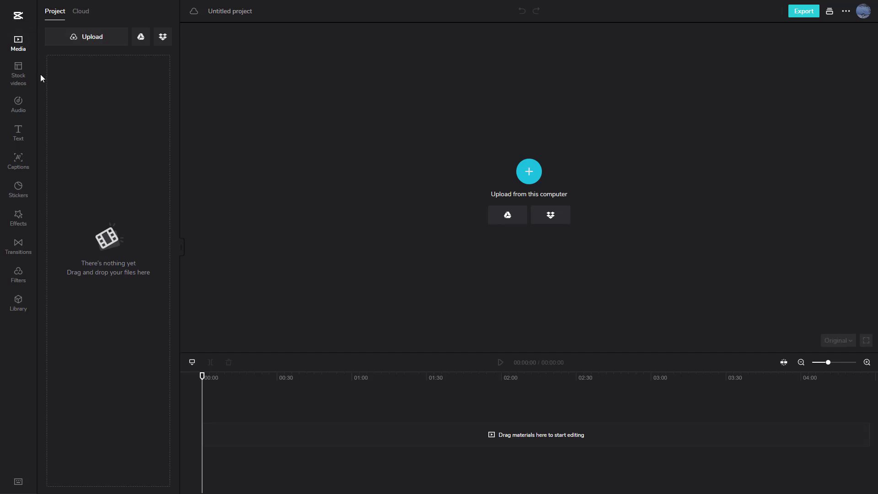
mouse_move(221, 199)
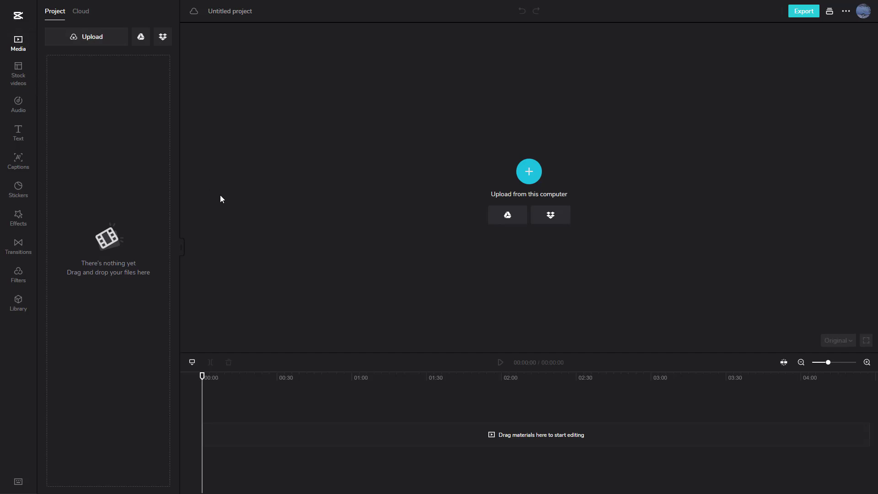
mouse_move(183, 209)
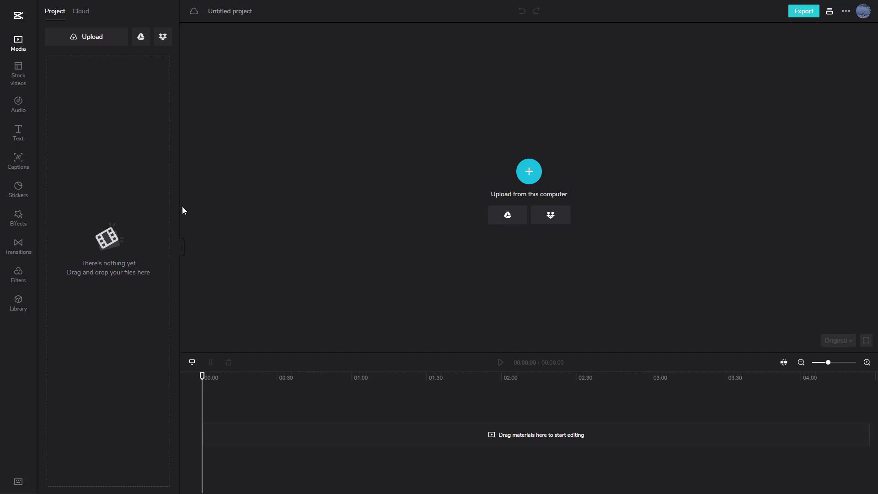
mouse_move(160, 205)
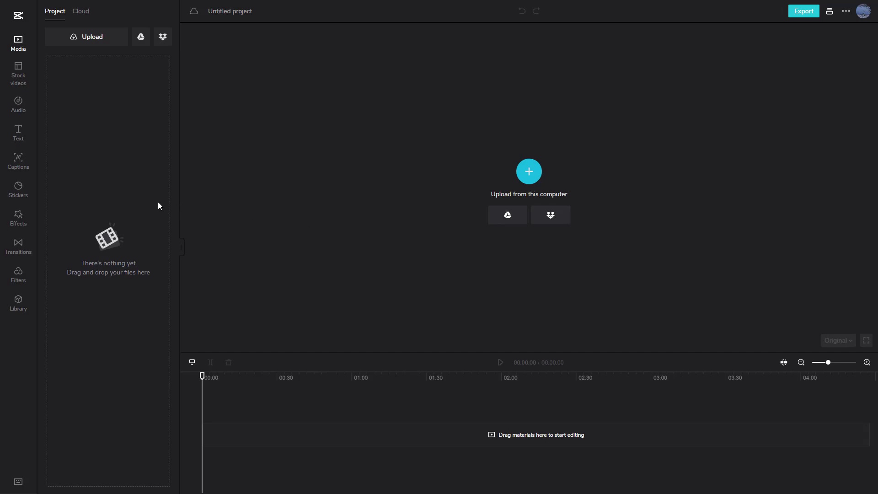
mouse_move(682, 308)
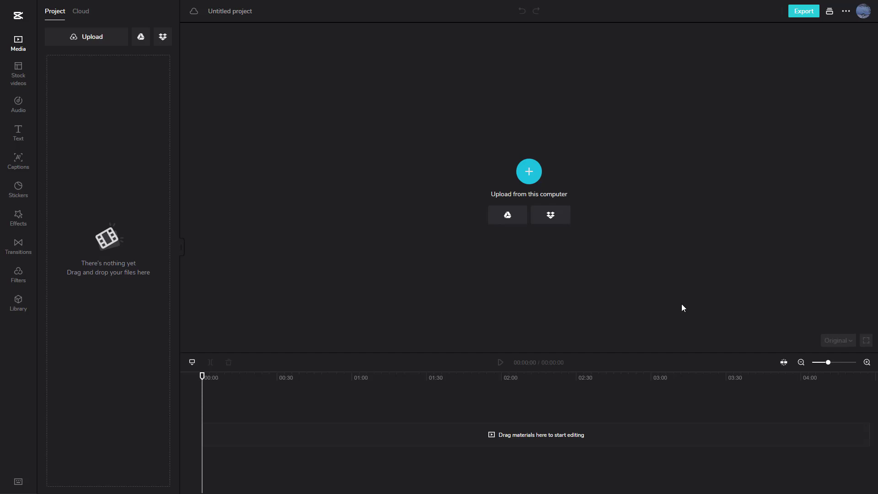